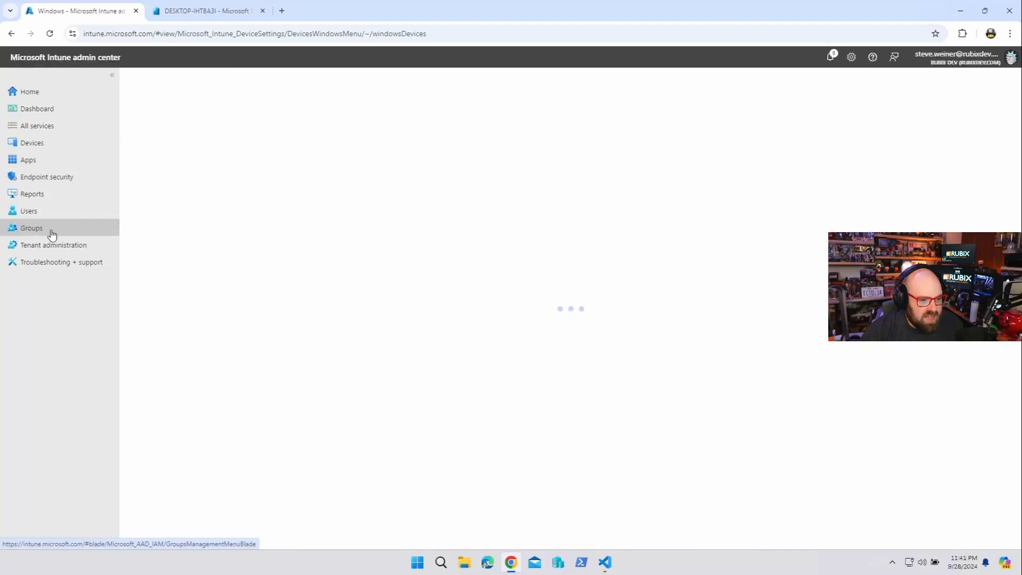
Start a new group named RICKS GAMING PC
click(31, 228)
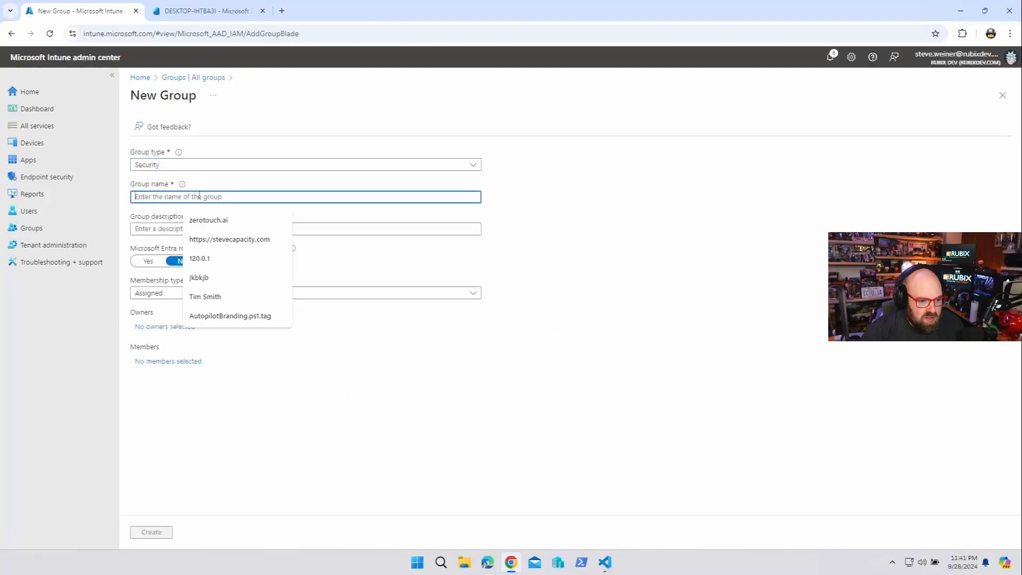
text(RICKS GAMING PC)
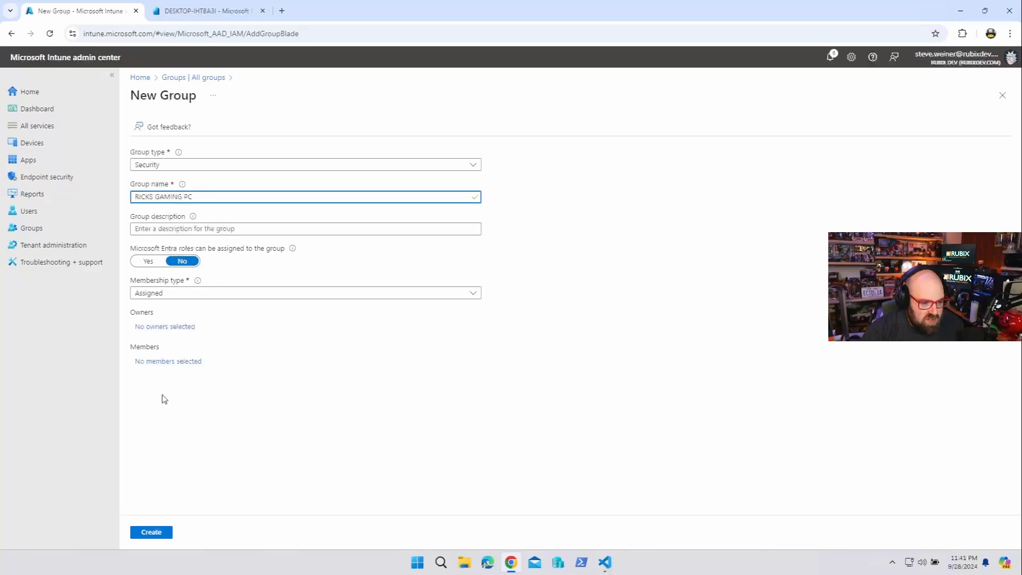
Add DESKTOP-IHTBA3I as the member and create the RICKS GAMING PC group
click(150, 533)
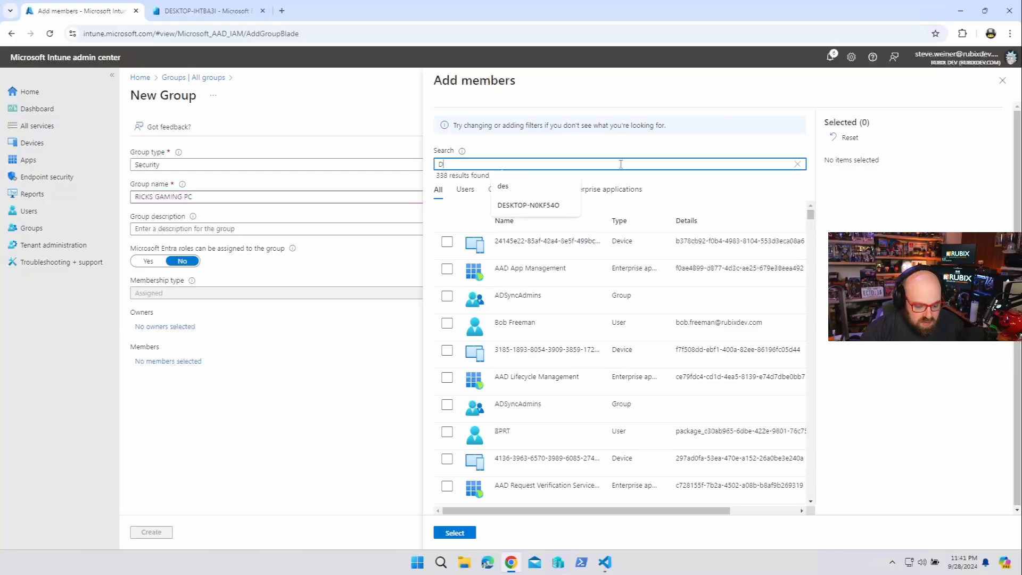
text(ESKTOP-I)
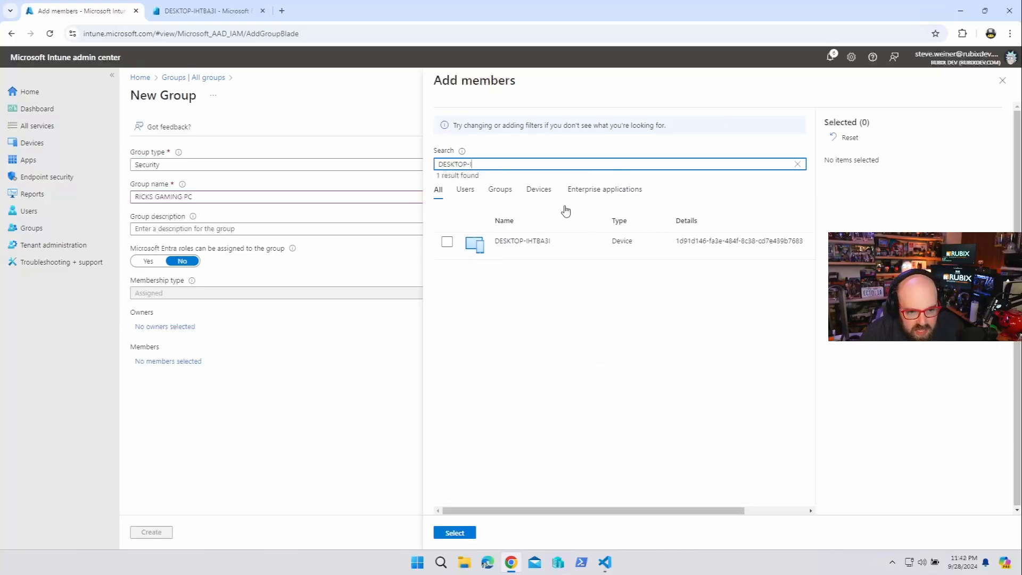
click(447, 242)
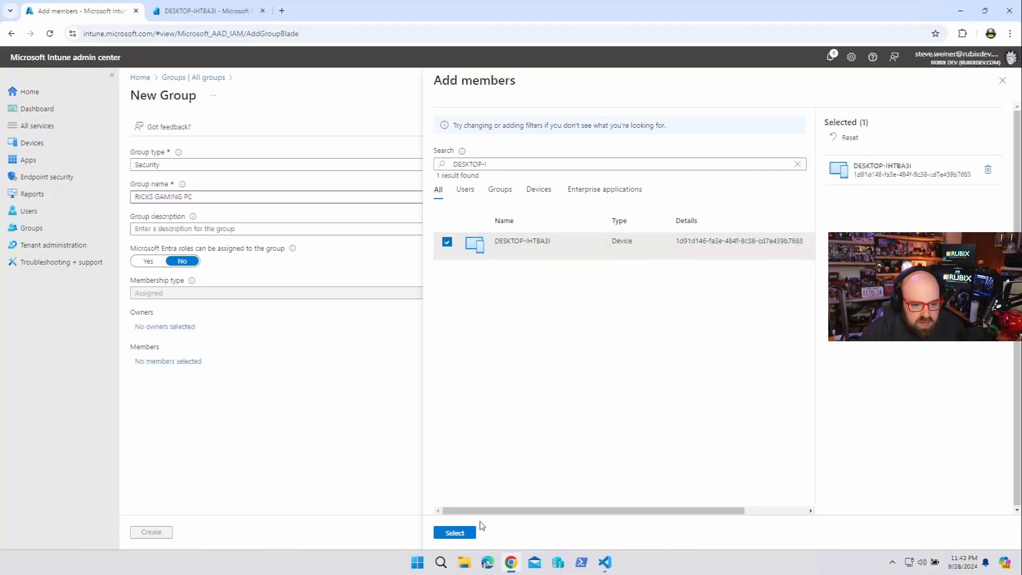
click(455, 533)
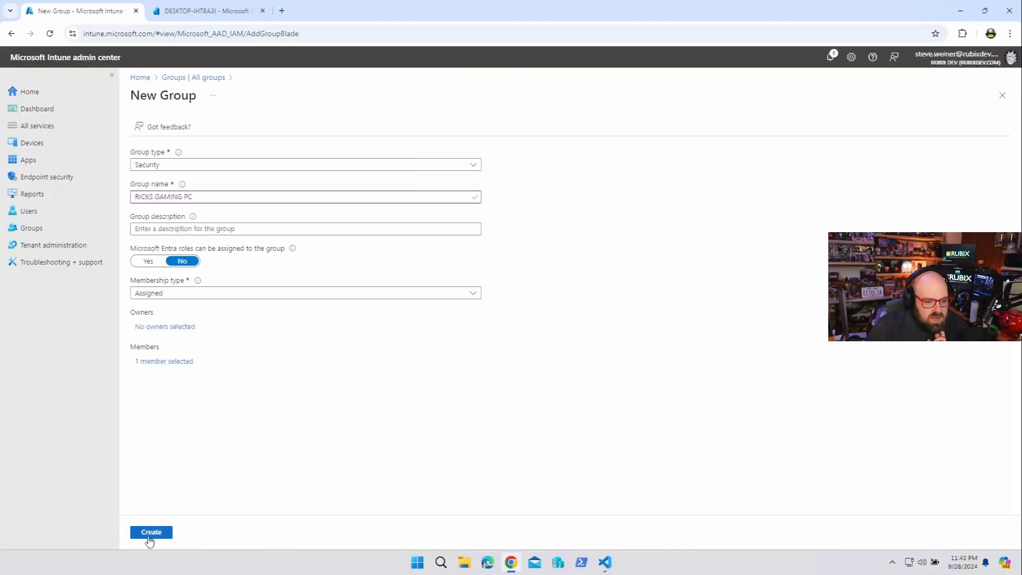
click(150, 532)
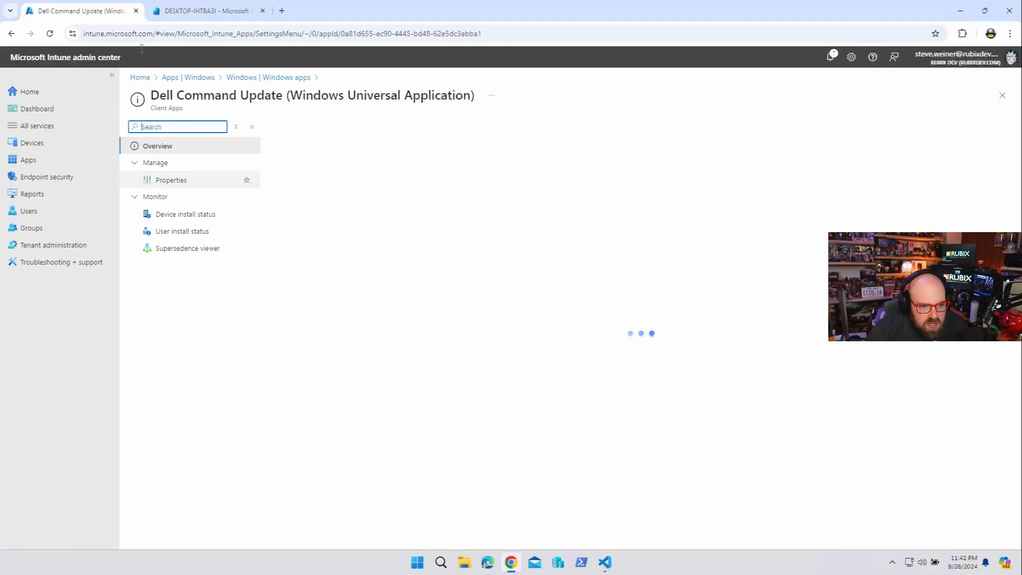
View the Dell Command Update app's properties down to its Assignments section
click(157, 145)
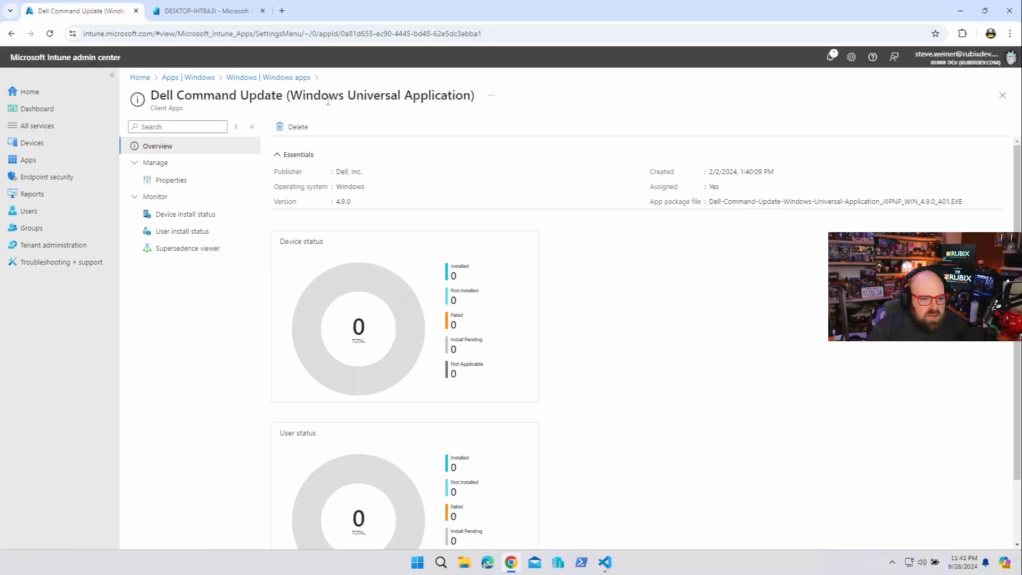
click(172, 180)
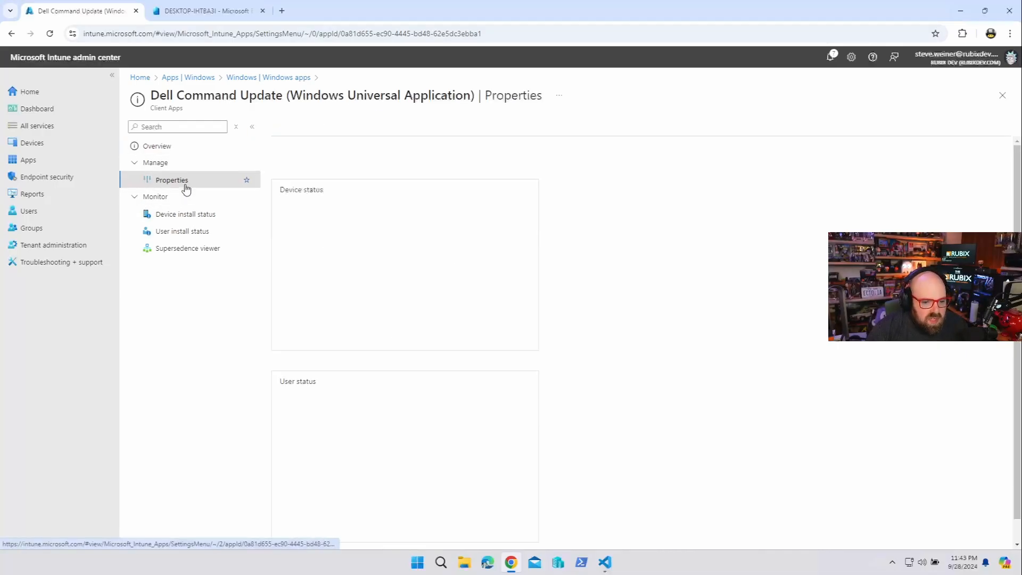
click(171, 180)
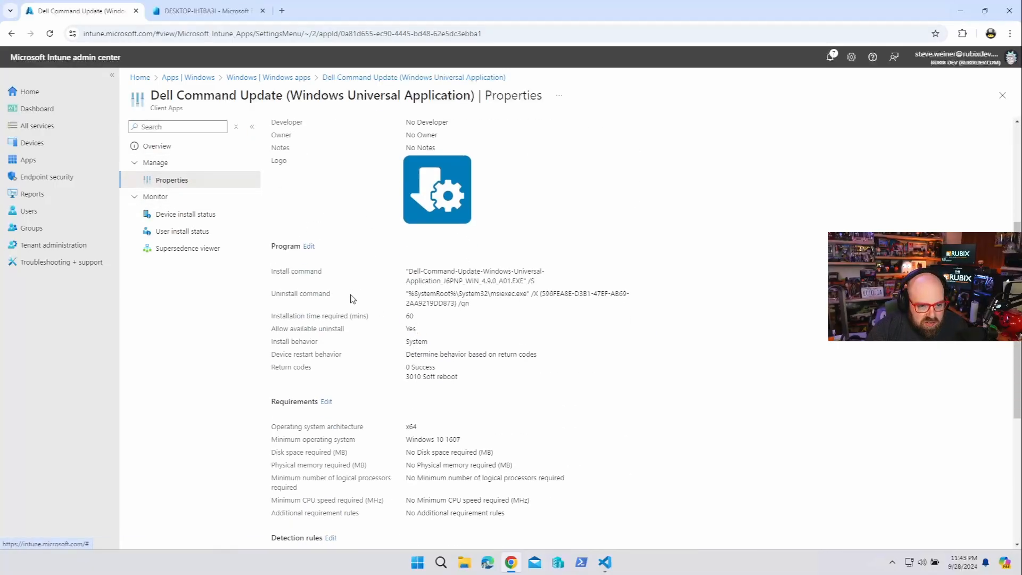
scroll(down, 3)
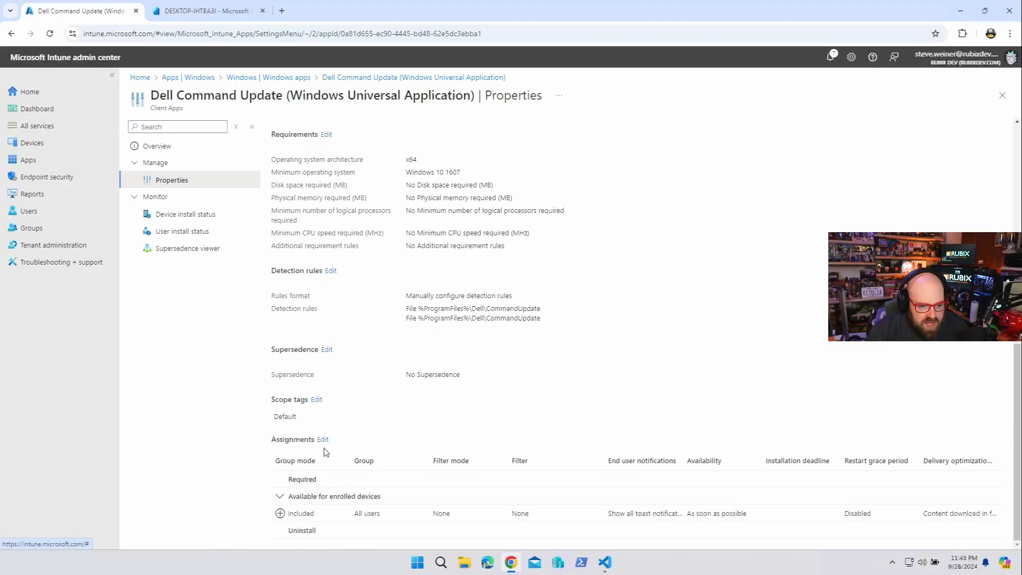
Edit assignments and search 'rick' to add a Required group
click(321, 439)
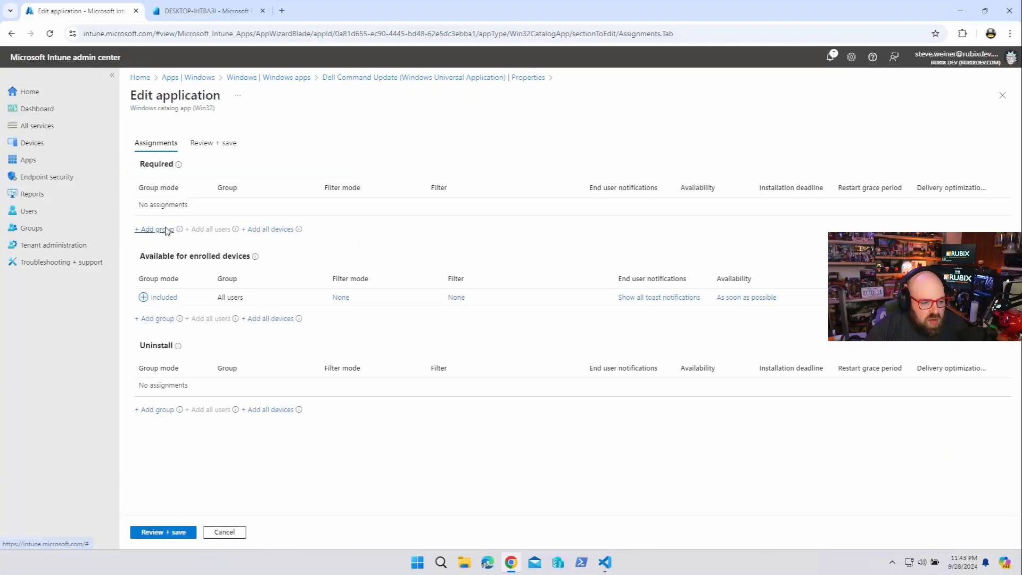
click(152, 229)
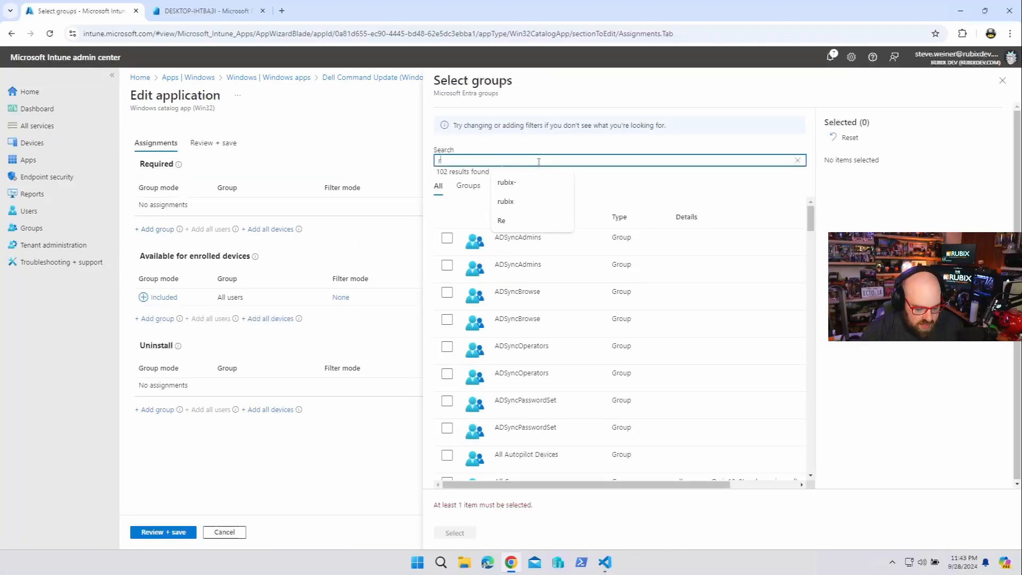
text(rick)
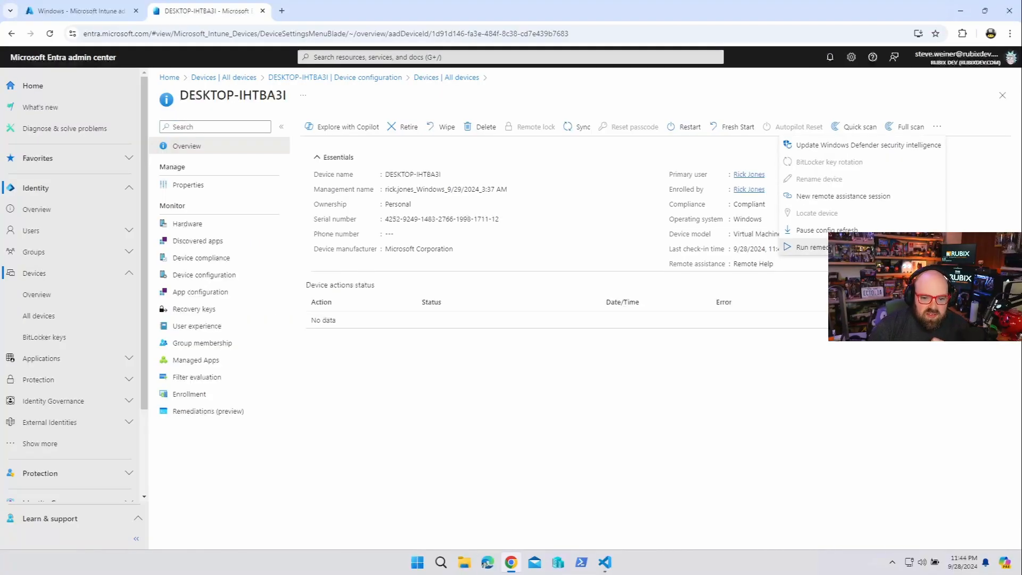
Bring up a wipe of DESKTOP-IHTBA3I and cancel it without resetting
click(813, 247)
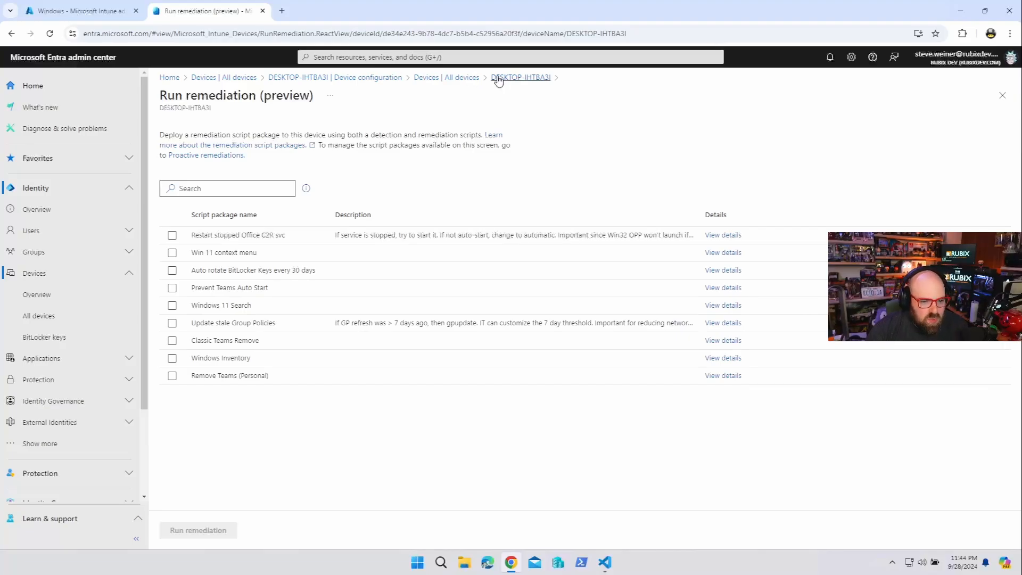
click(520, 77)
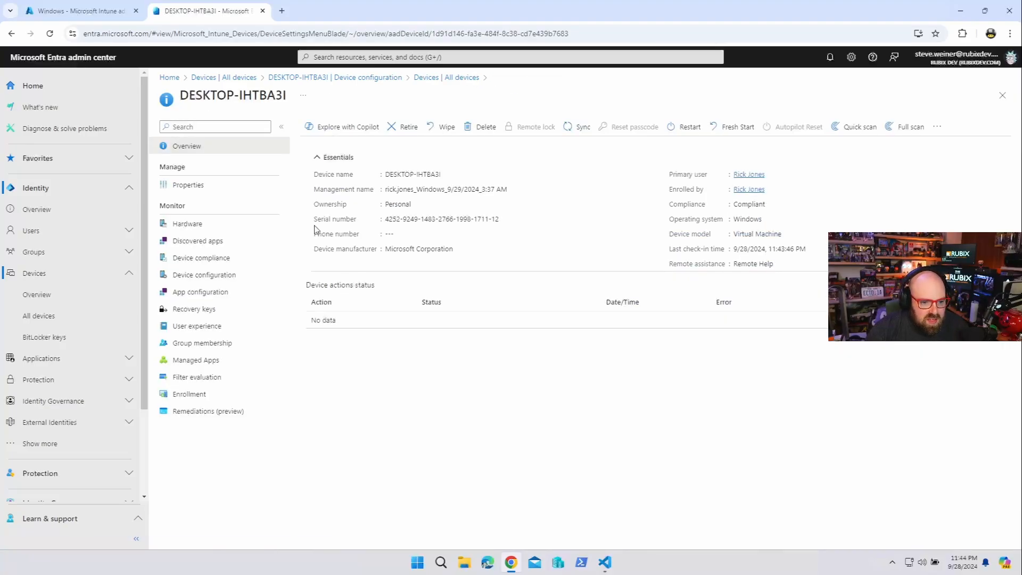
mouse_move(577, 437)
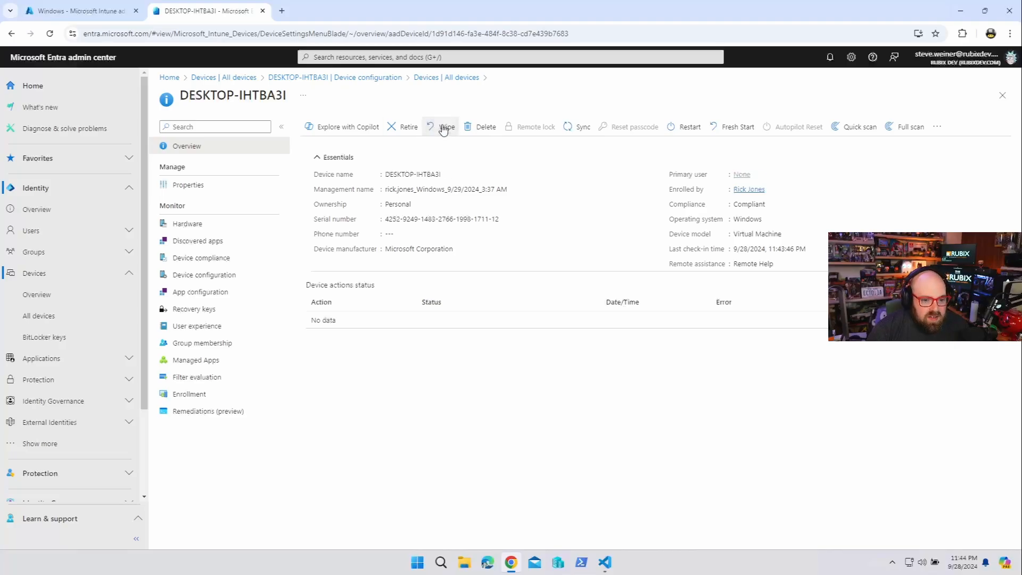
click(446, 127)
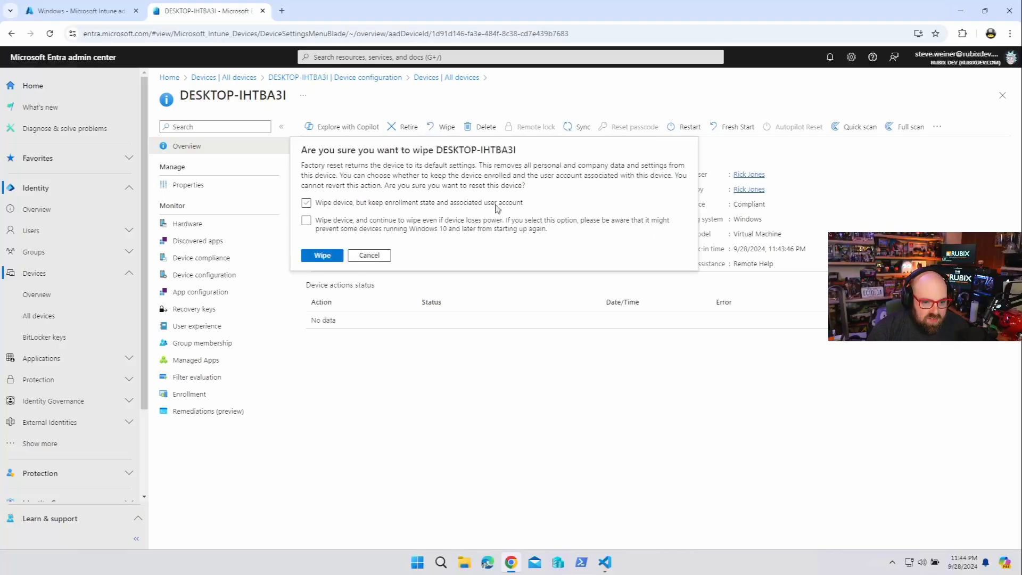
click(307, 202)
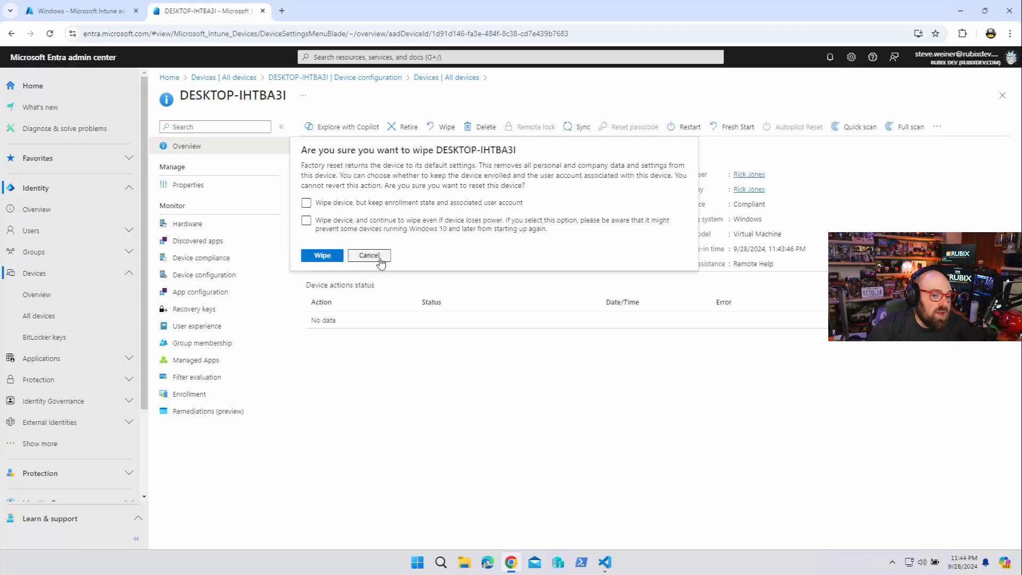
mouse_move(370, 254)
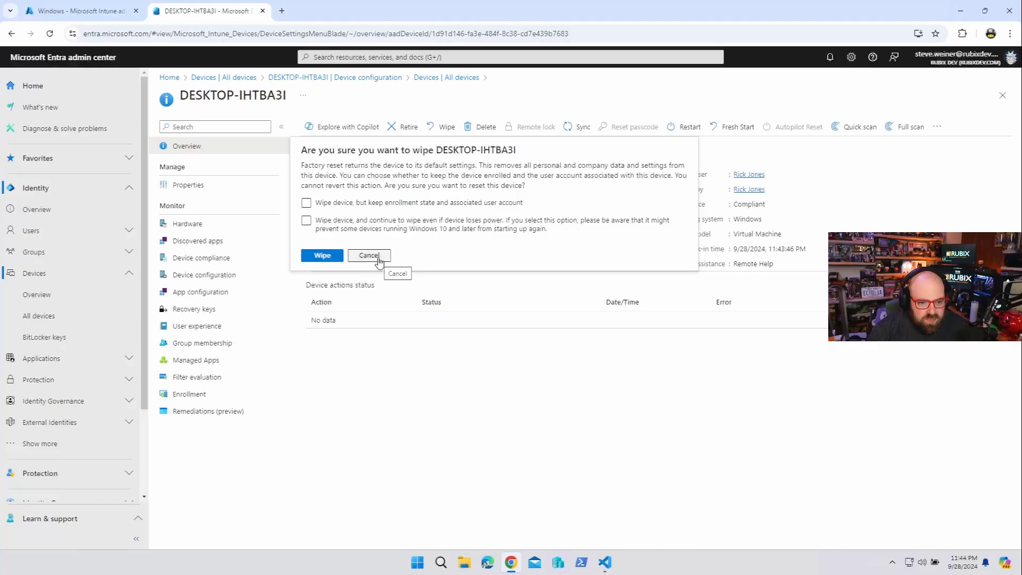
click(369, 255)
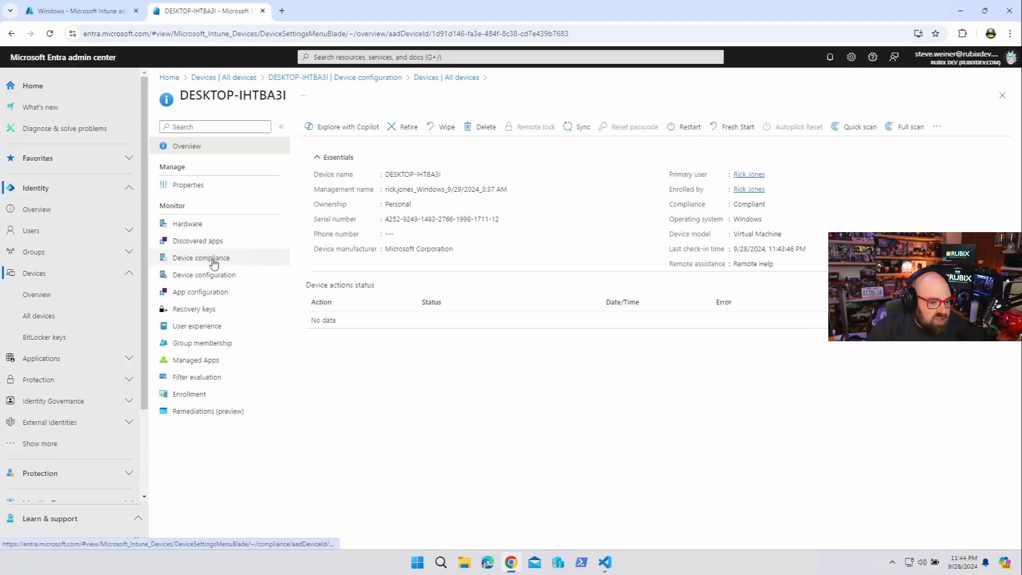
View the device's properties with the Device ownership dropdown expanded, showing Personal
click(188, 184)
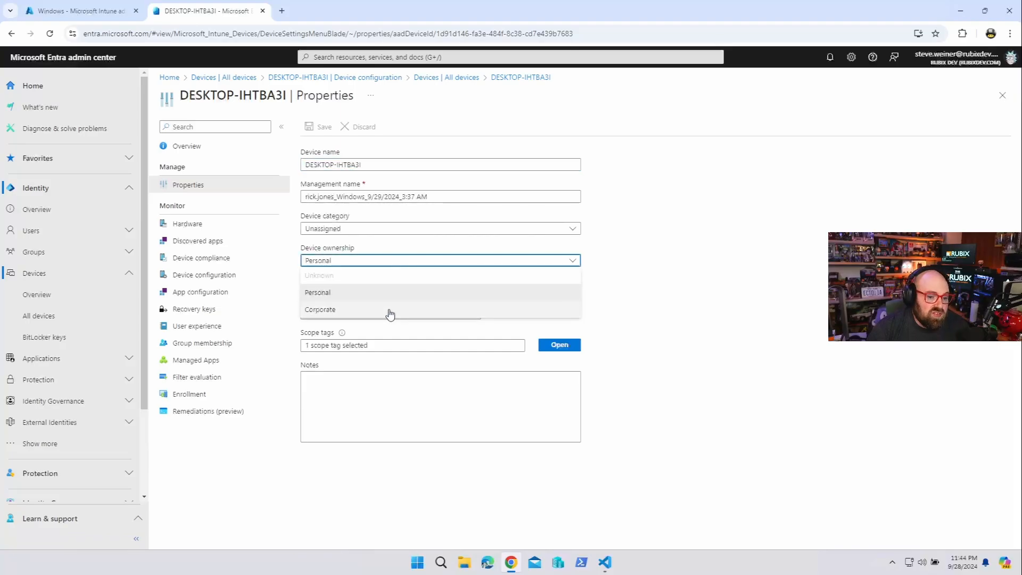
click(320, 309)
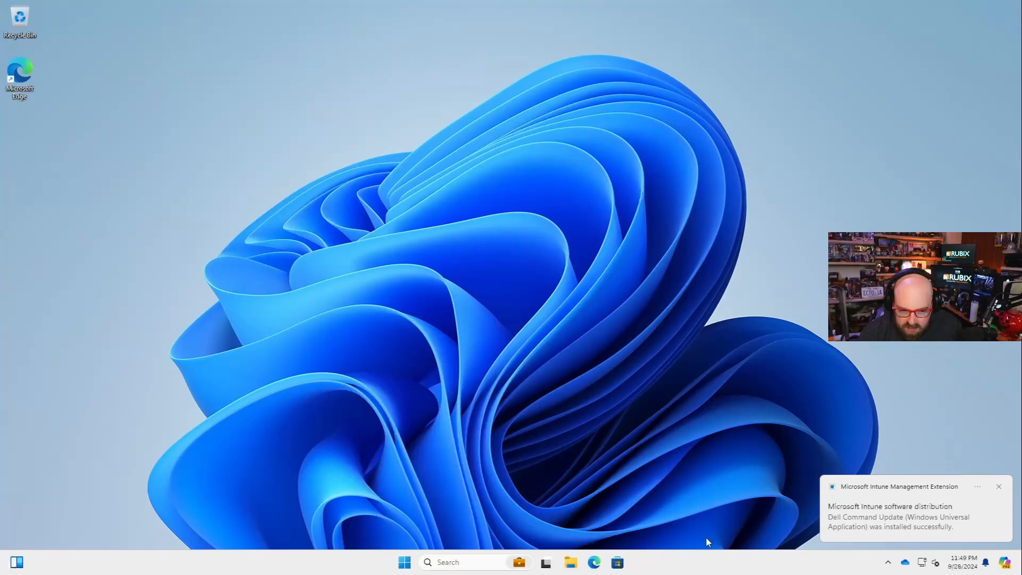
Check the Start menu's Recommended list for Dell Command | Update
click(403, 562)
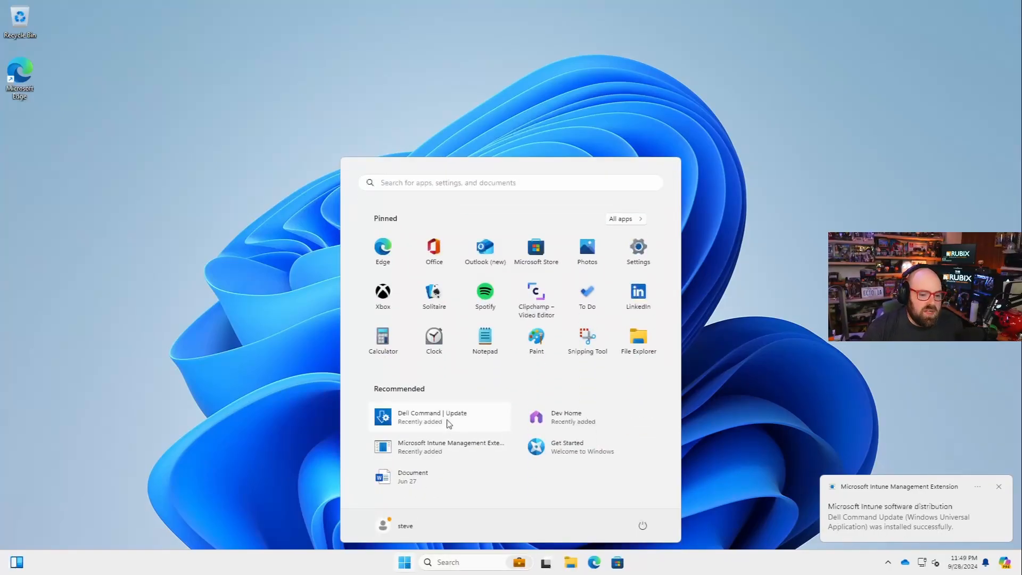
click(402, 562)
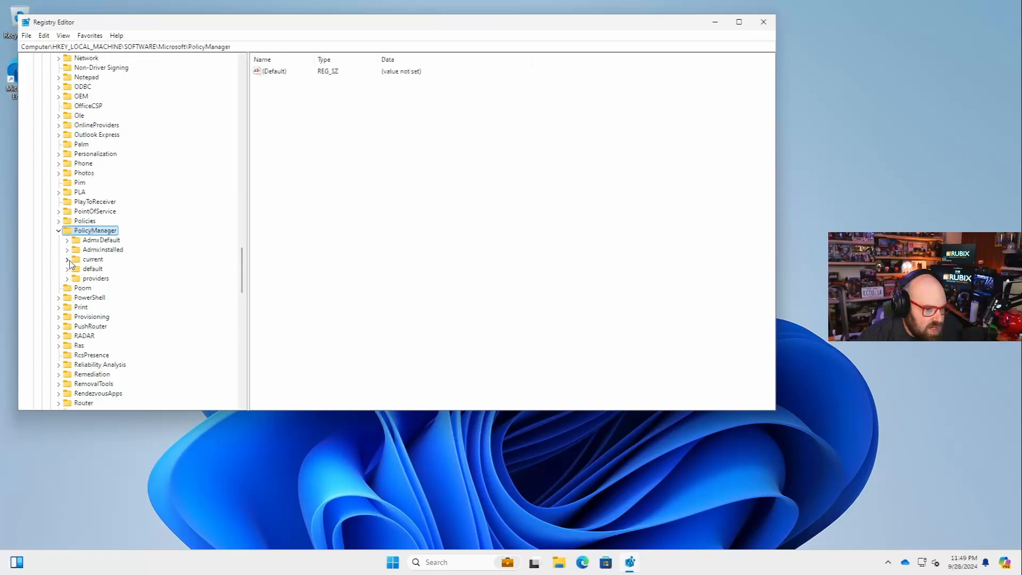
View the DataProtection, DeviceHealthMonitoring, firefox, Security and knobs policy values under current\device
click(67, 259)
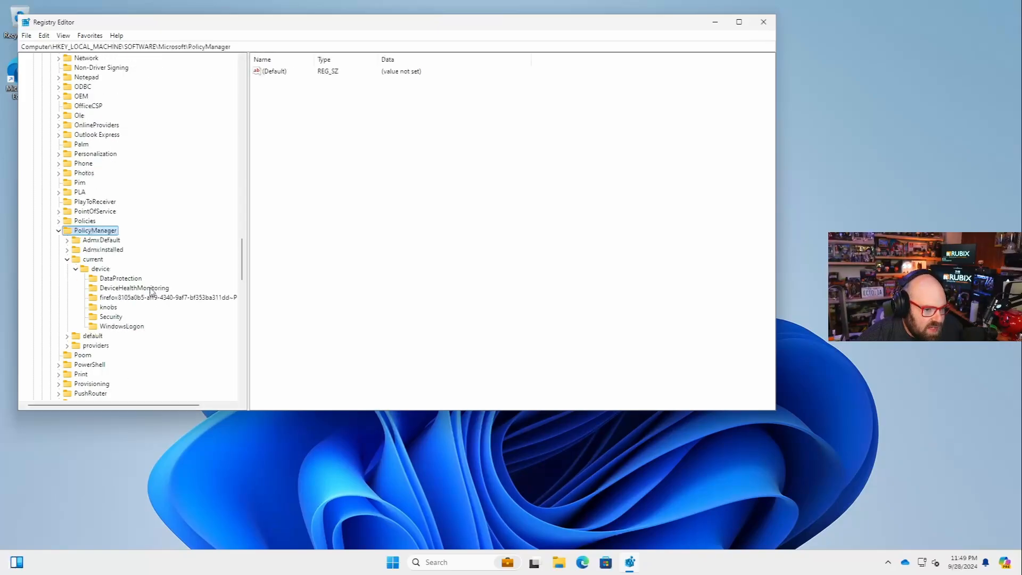
click(120, 278)
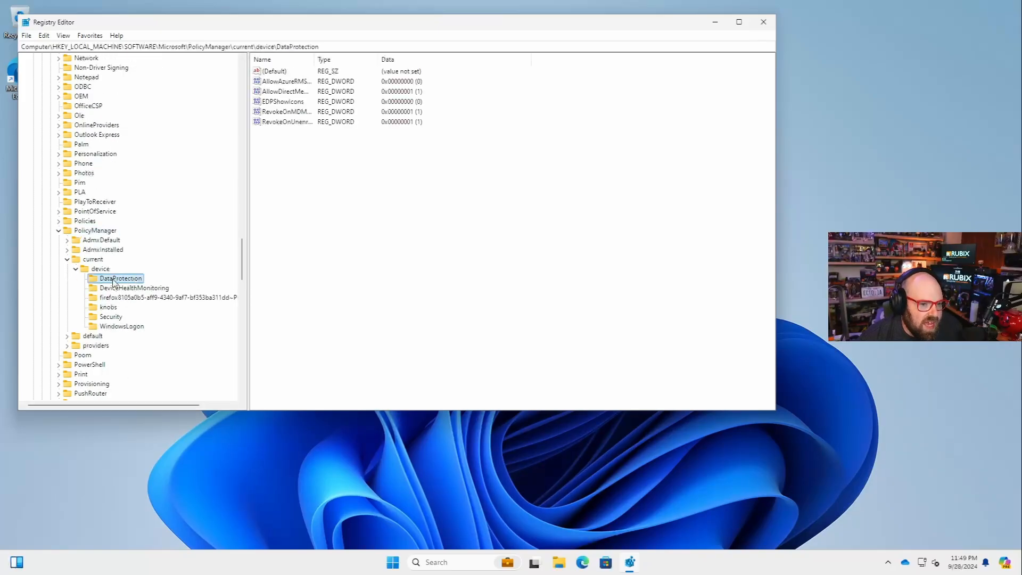
click(133, 287)
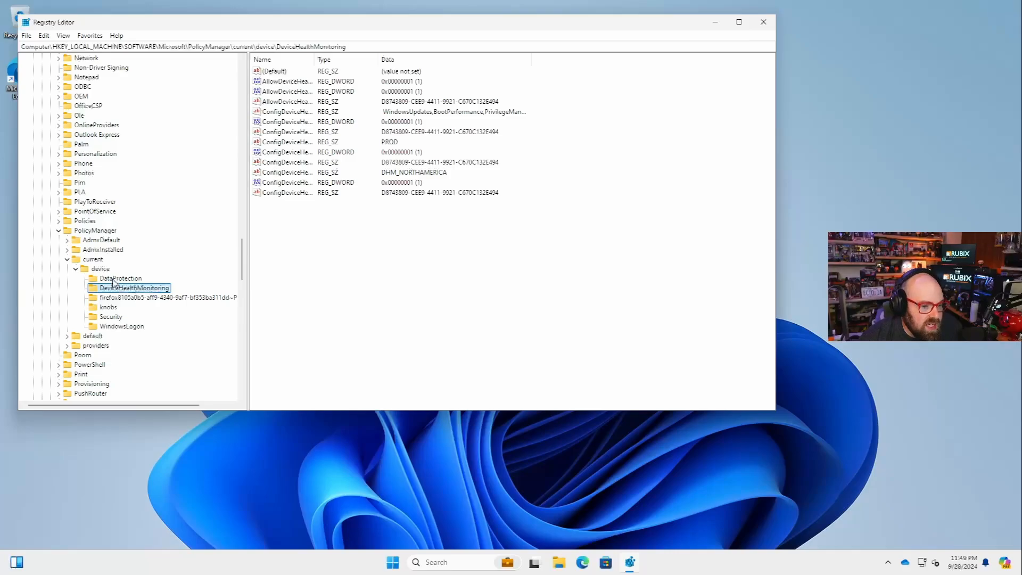
click(166, 297)
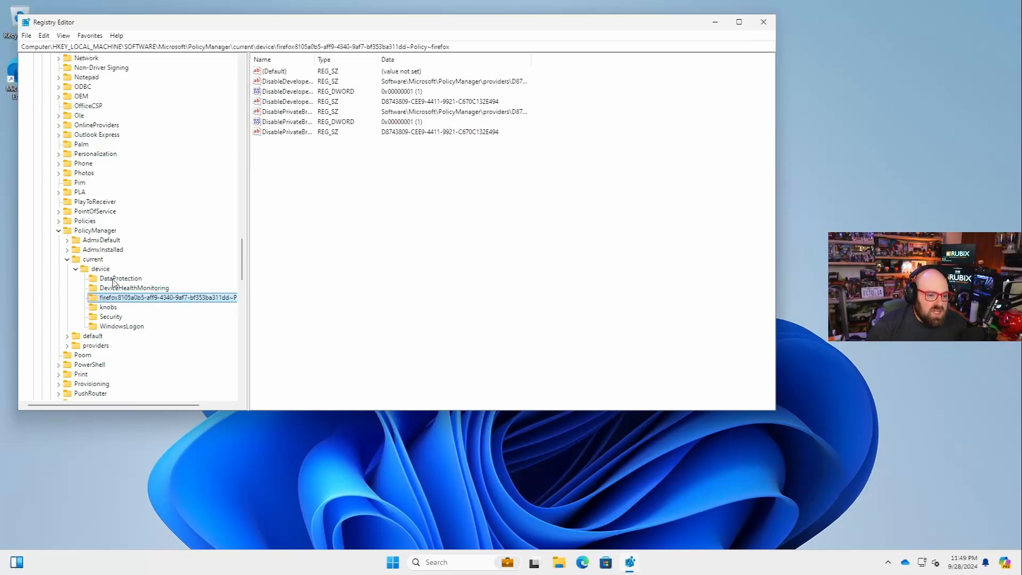
click(110, 316)
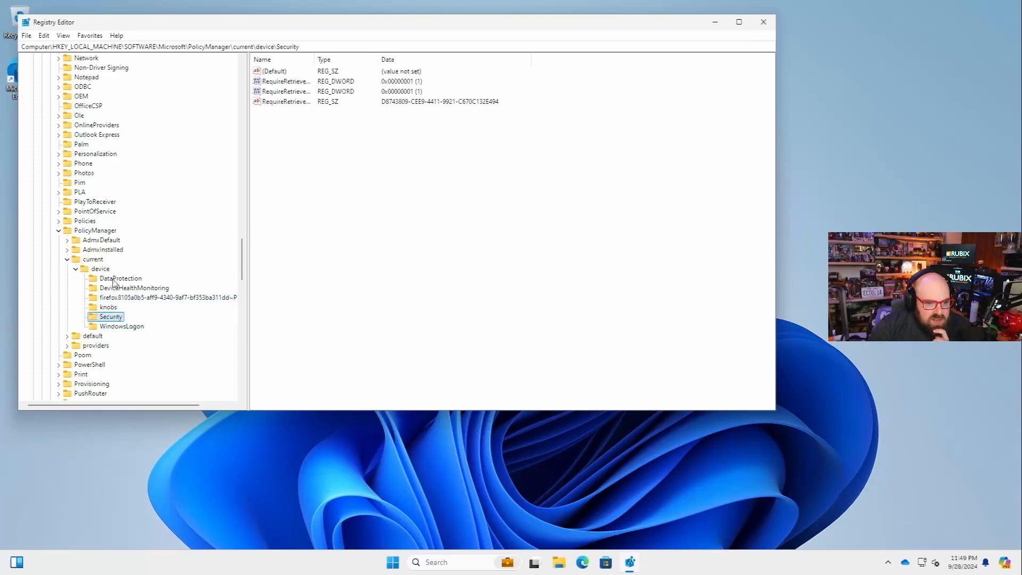
click(109, 307)
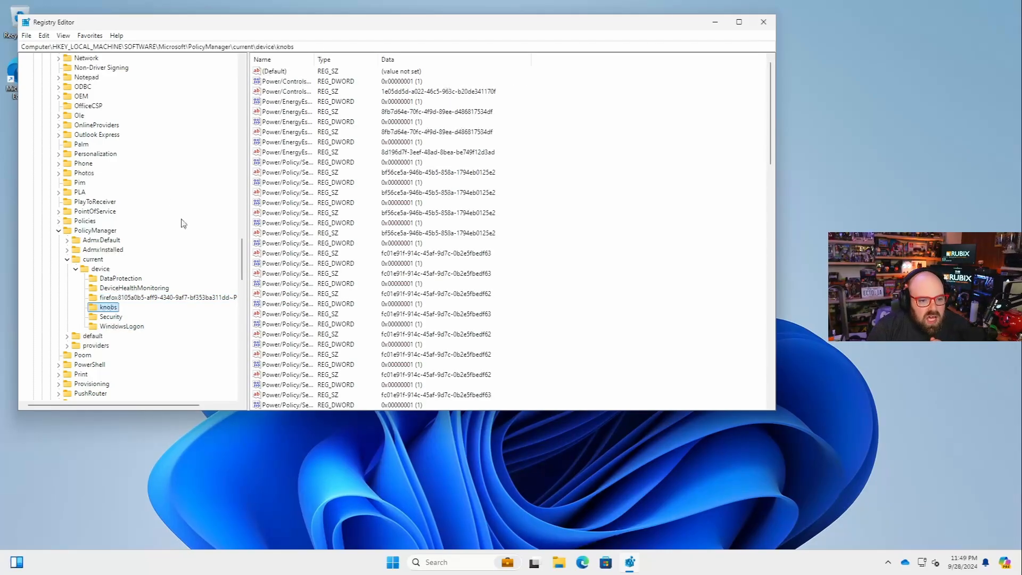
mouse_move(434, 173)
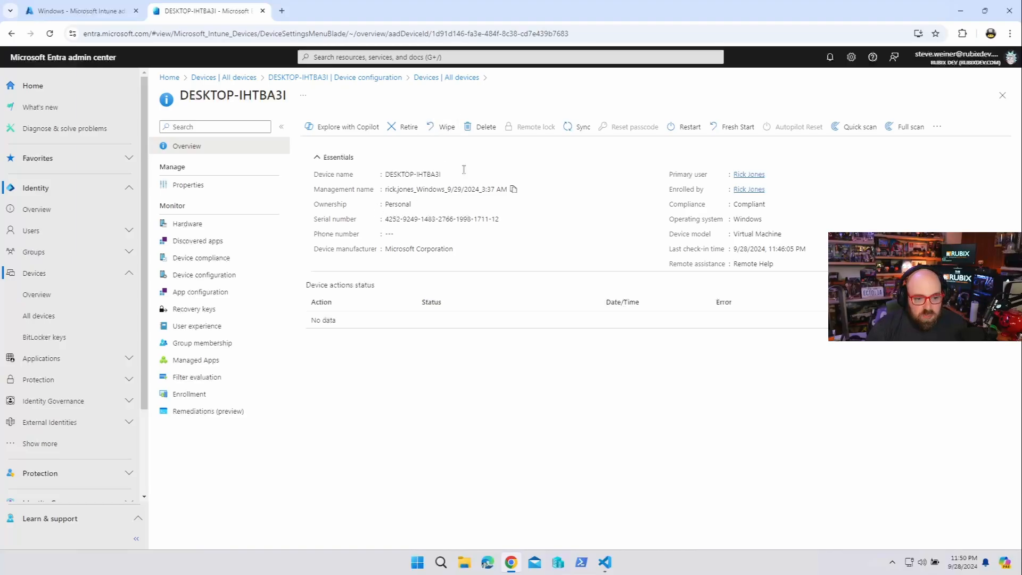
Confirm the factory-reset wipe of DESKTOP-IHTBA3I
click(446, 127)
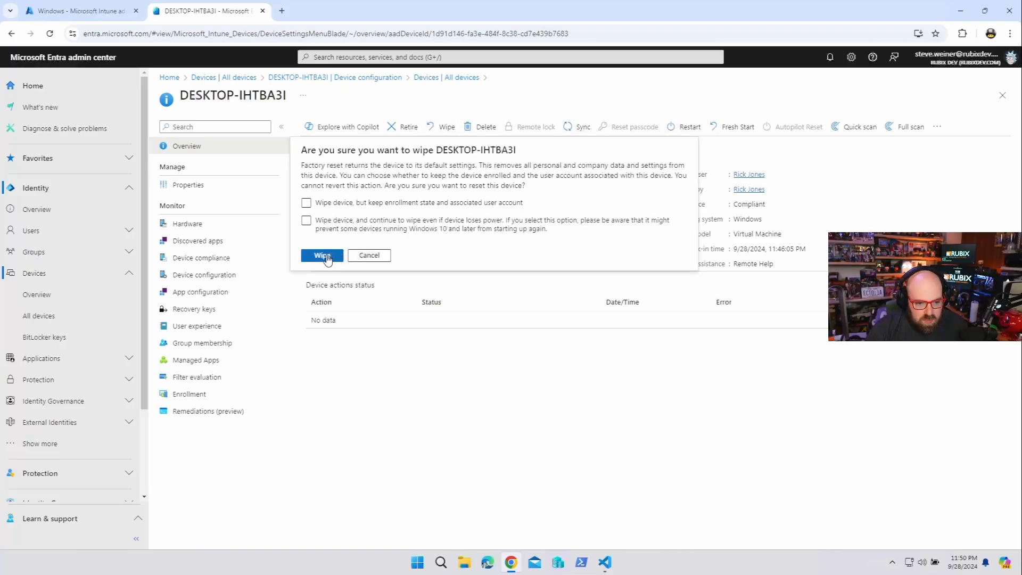
click(321, 254)
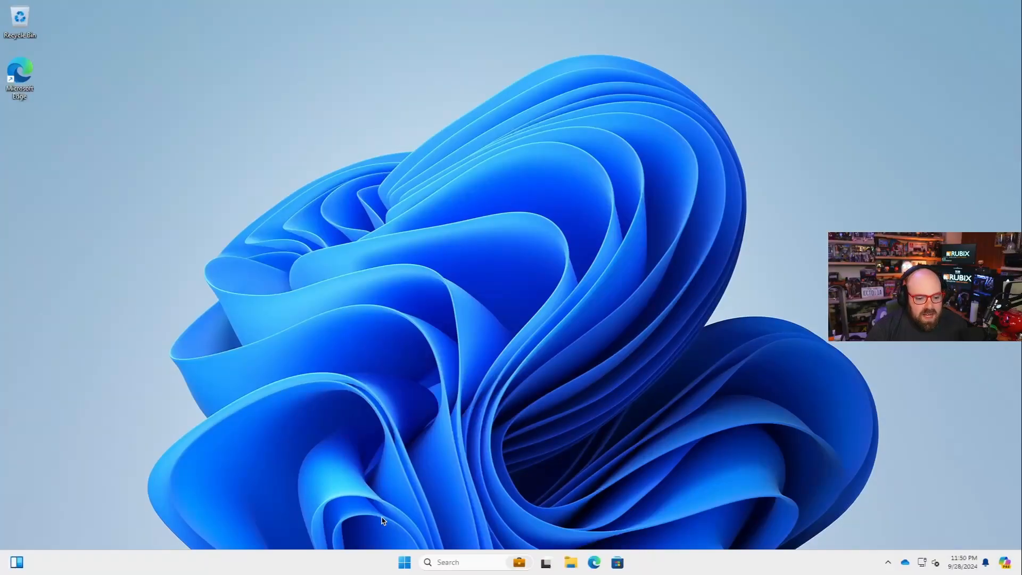
Restart the device from the Start menu to carry out the wipe
click(403, 562)
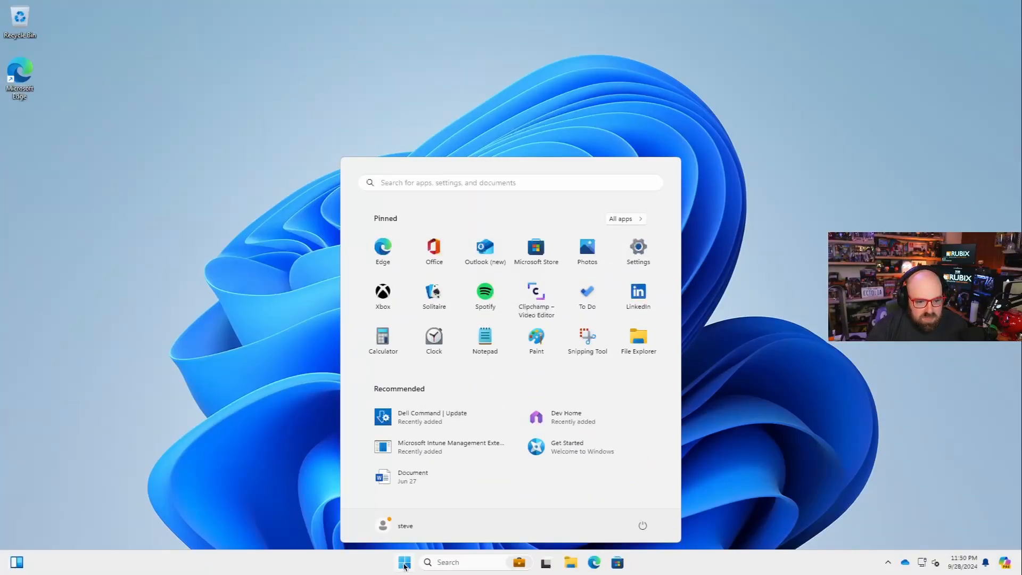
click(641, 525)
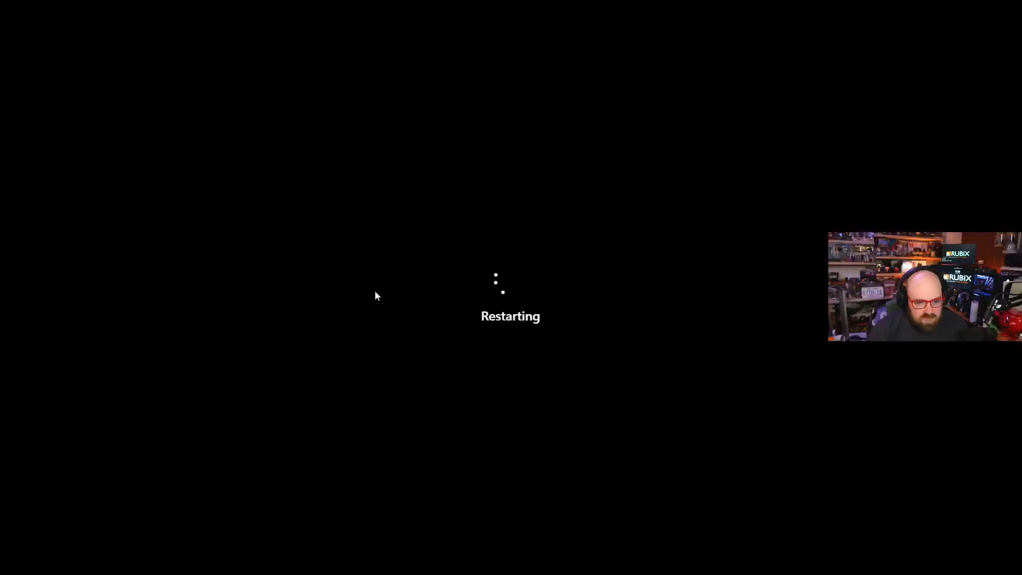